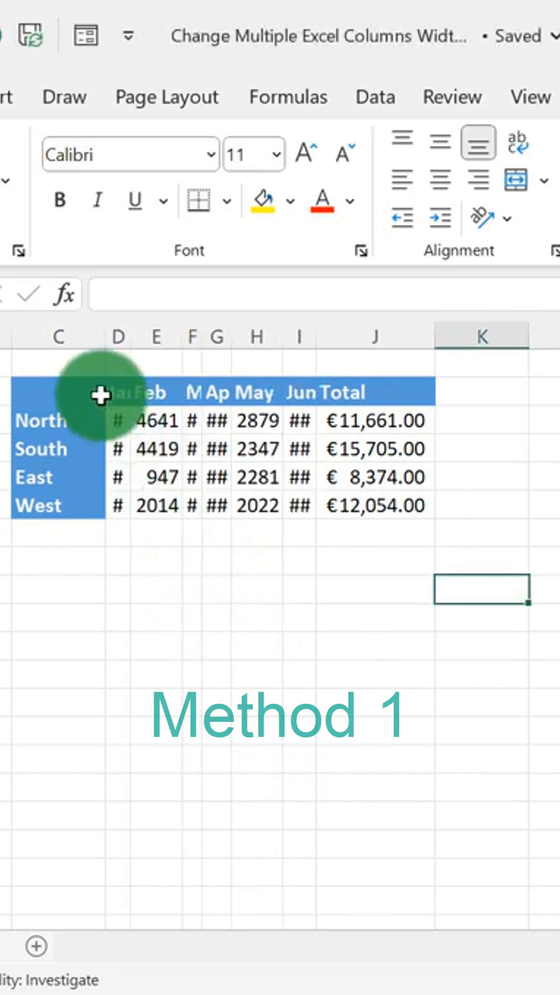
- Select month columns D–I and drag a header boundary so the Jun figures display fully
click(117, 336)
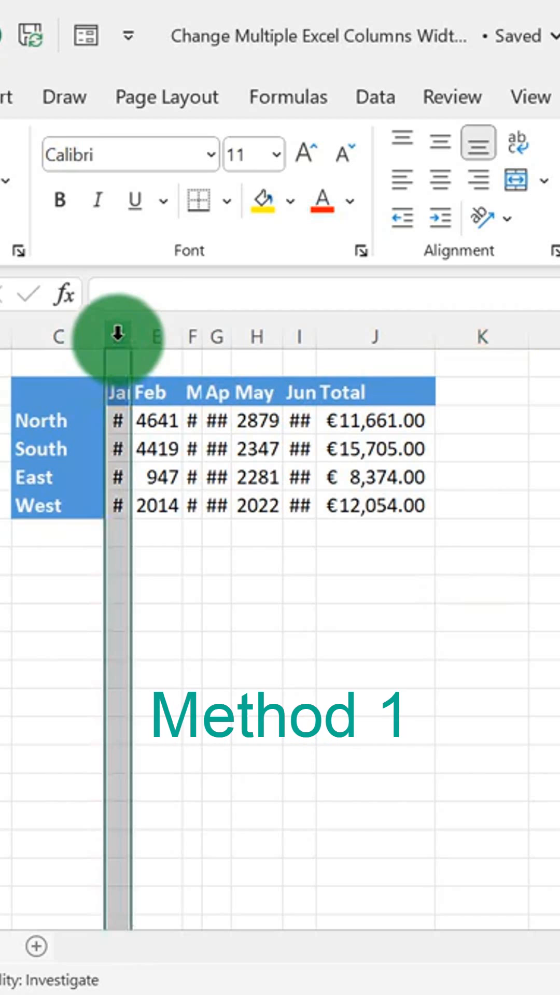
drag(117, 336, 190, 336)
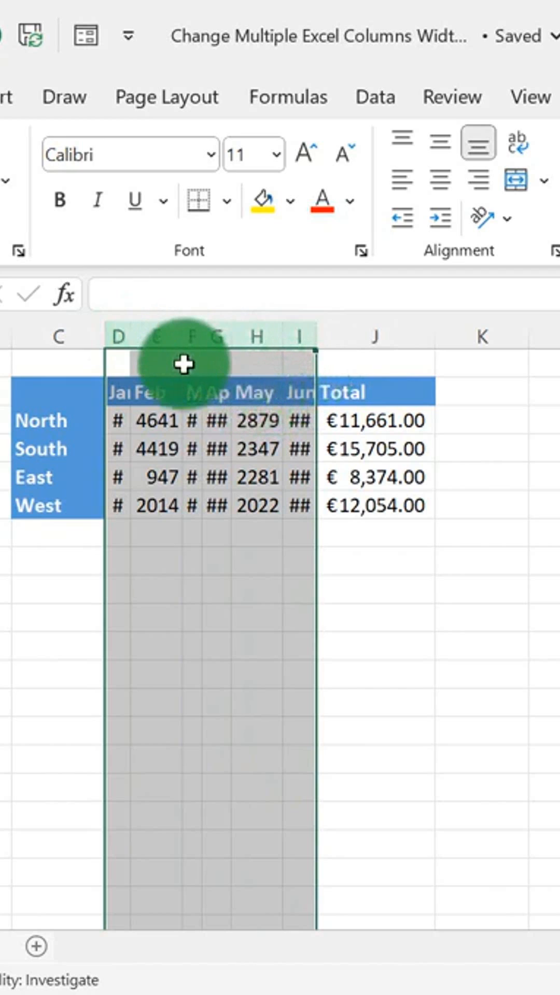
mouse_move(180, 336)
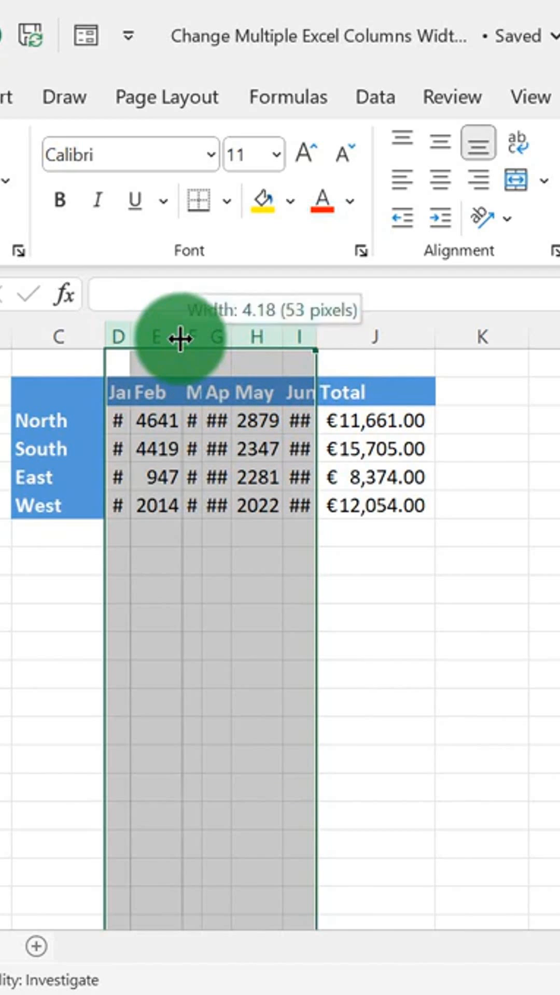
drag(181, 340, 284, 533)
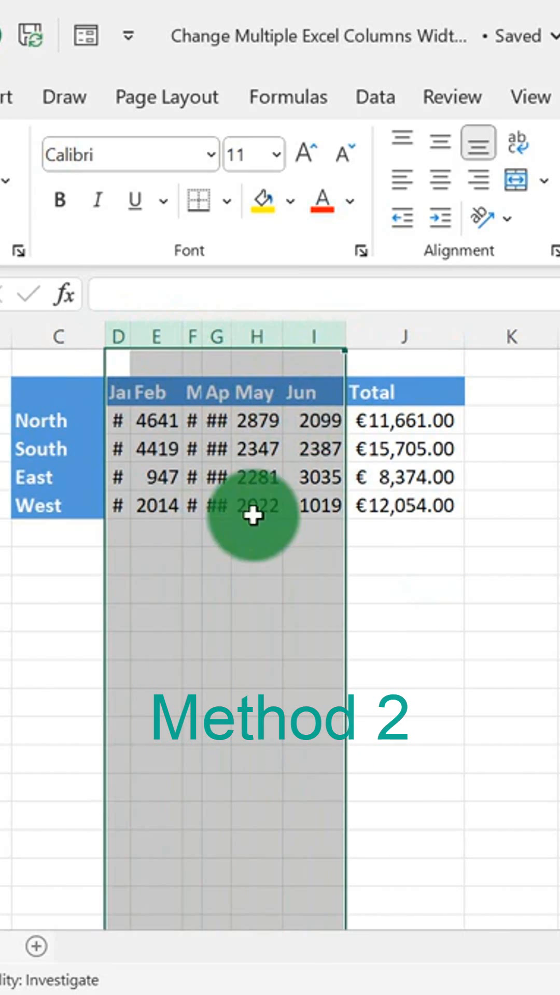
mouse_move(344, 338)
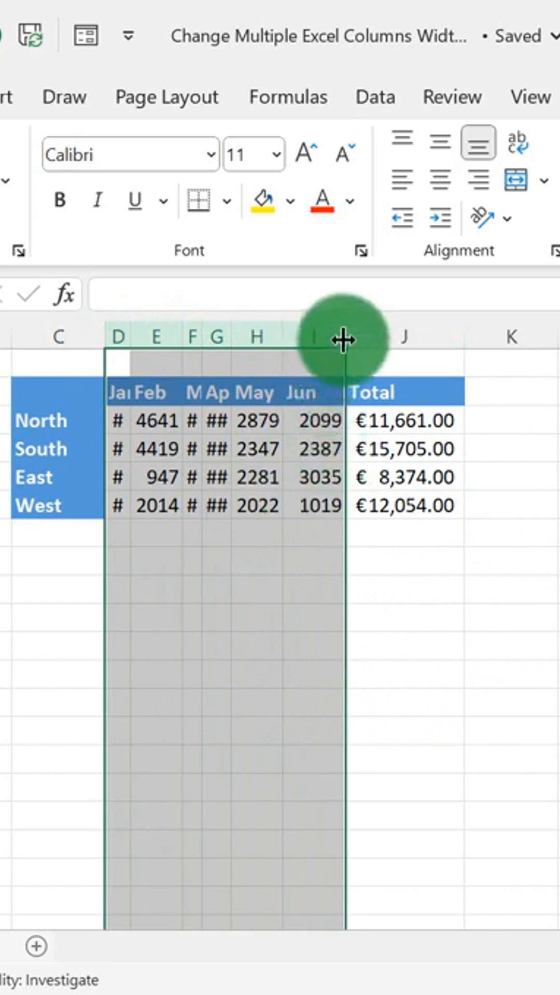
drag(343, 336, 343, 336)
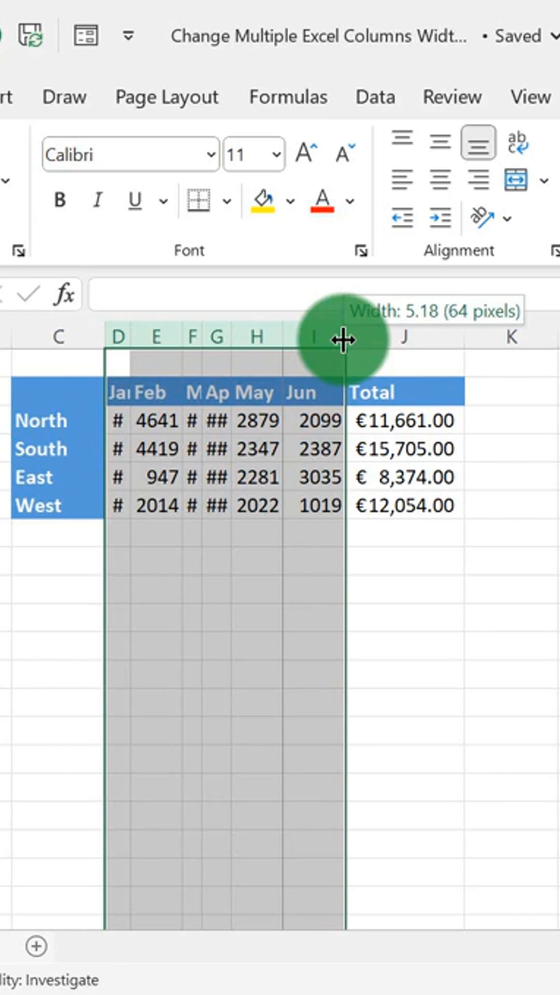
drag(344, 336, 356, 336)
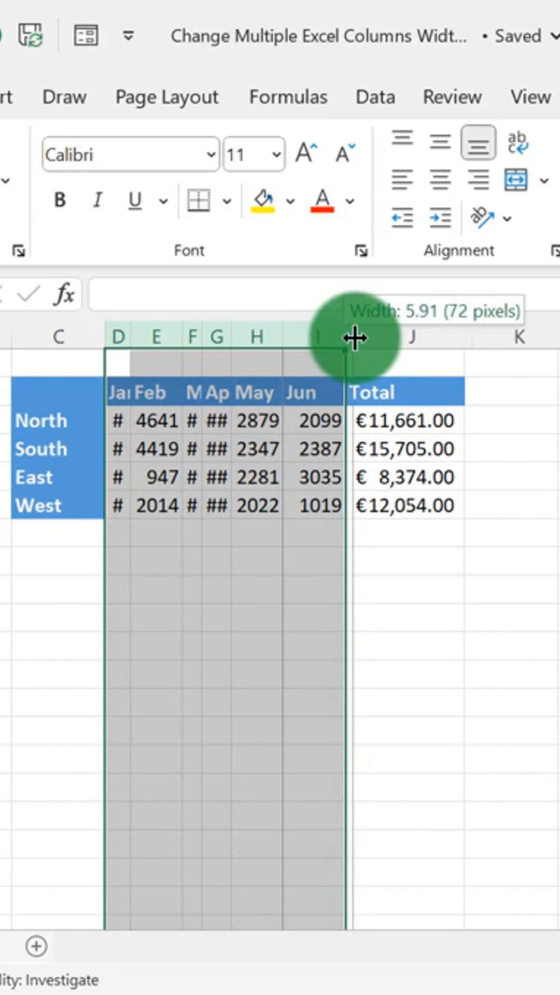
drag(352, 336, 368, 336)
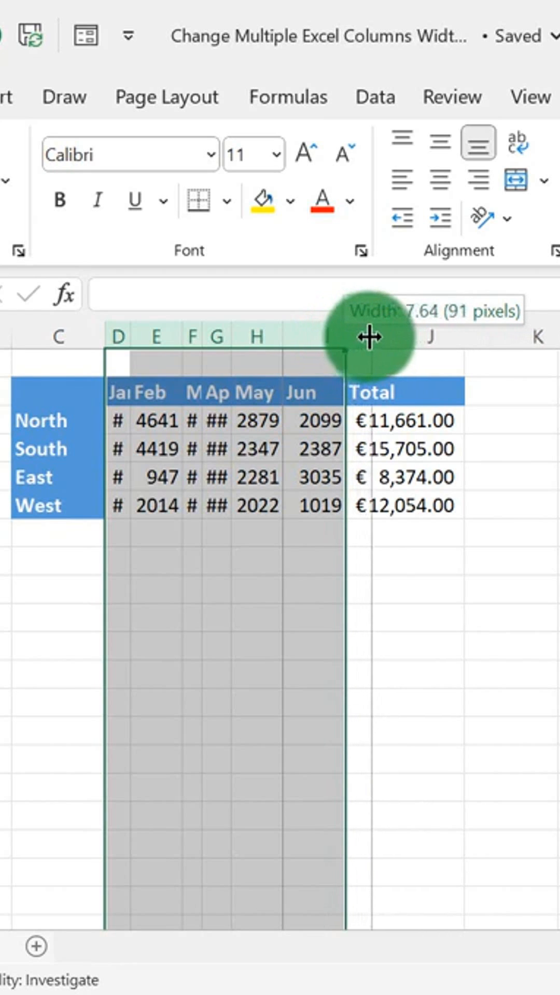
drag(370, 336, 374, 336)
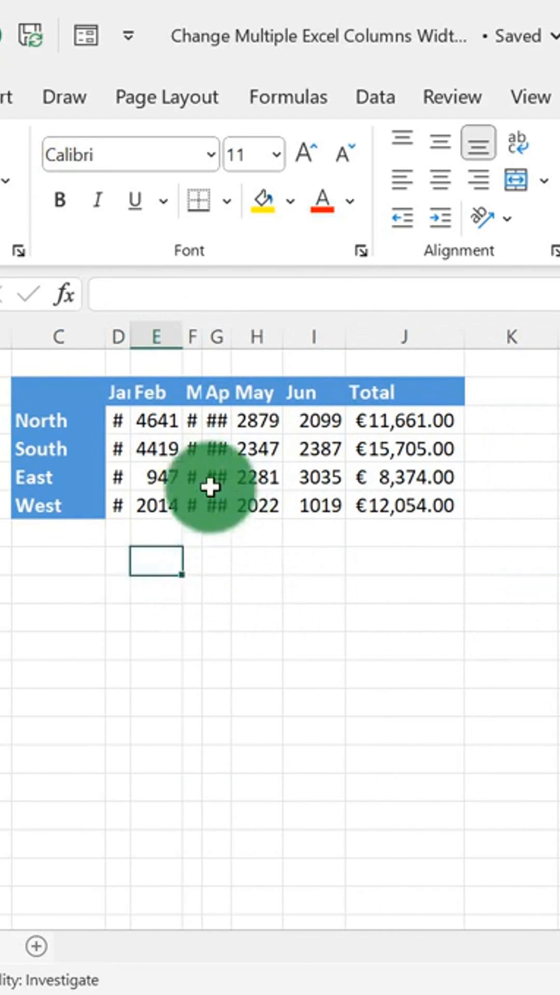
- Set columns D–I to a uniform Column Width of 7.9 so all monthly values show
drag(117, 336, 311, 336)
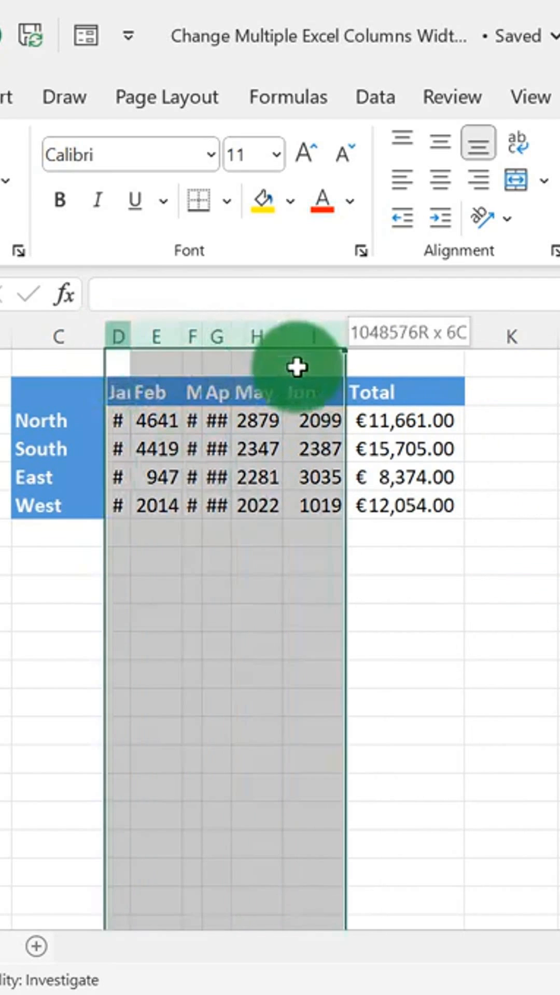
right_click(305, 374)
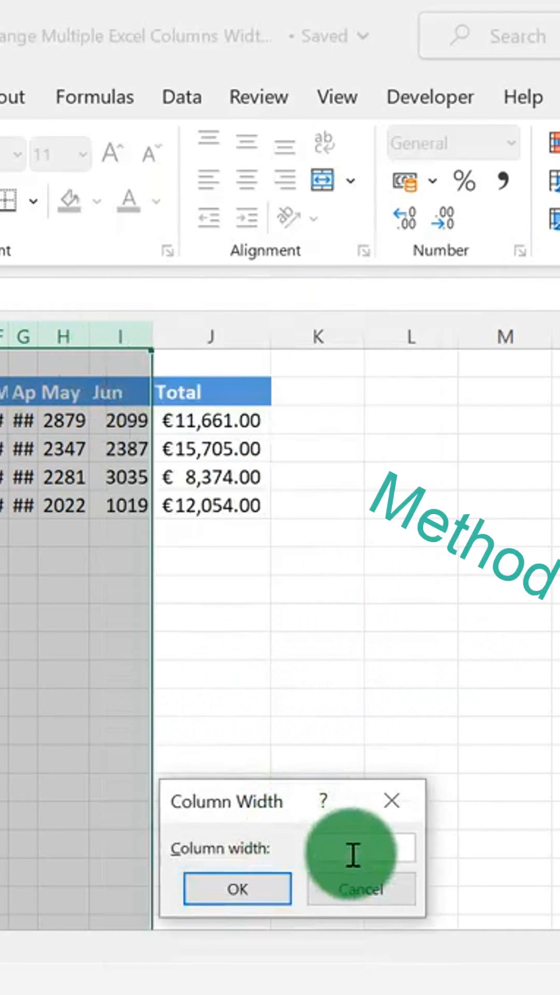
text(7.9)
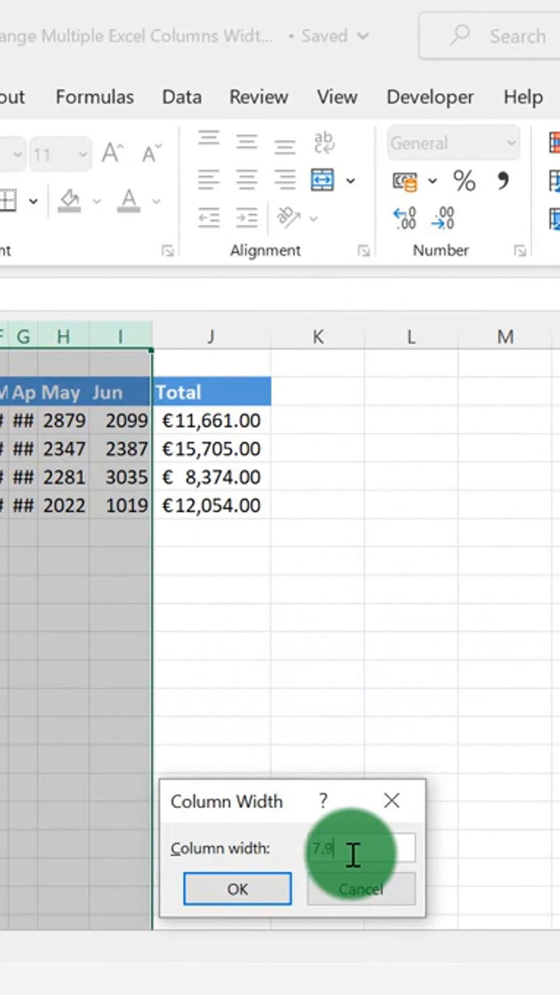
click(235, 888)
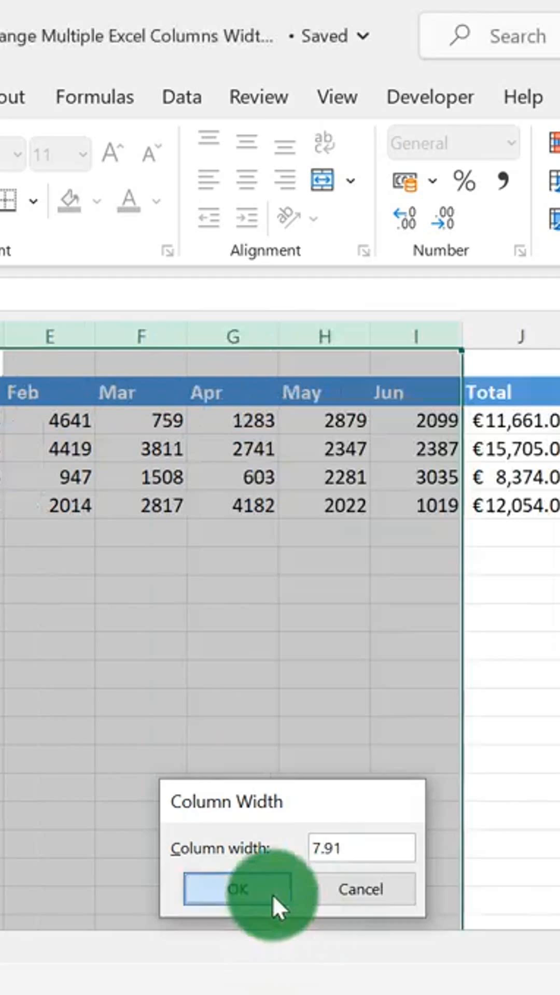